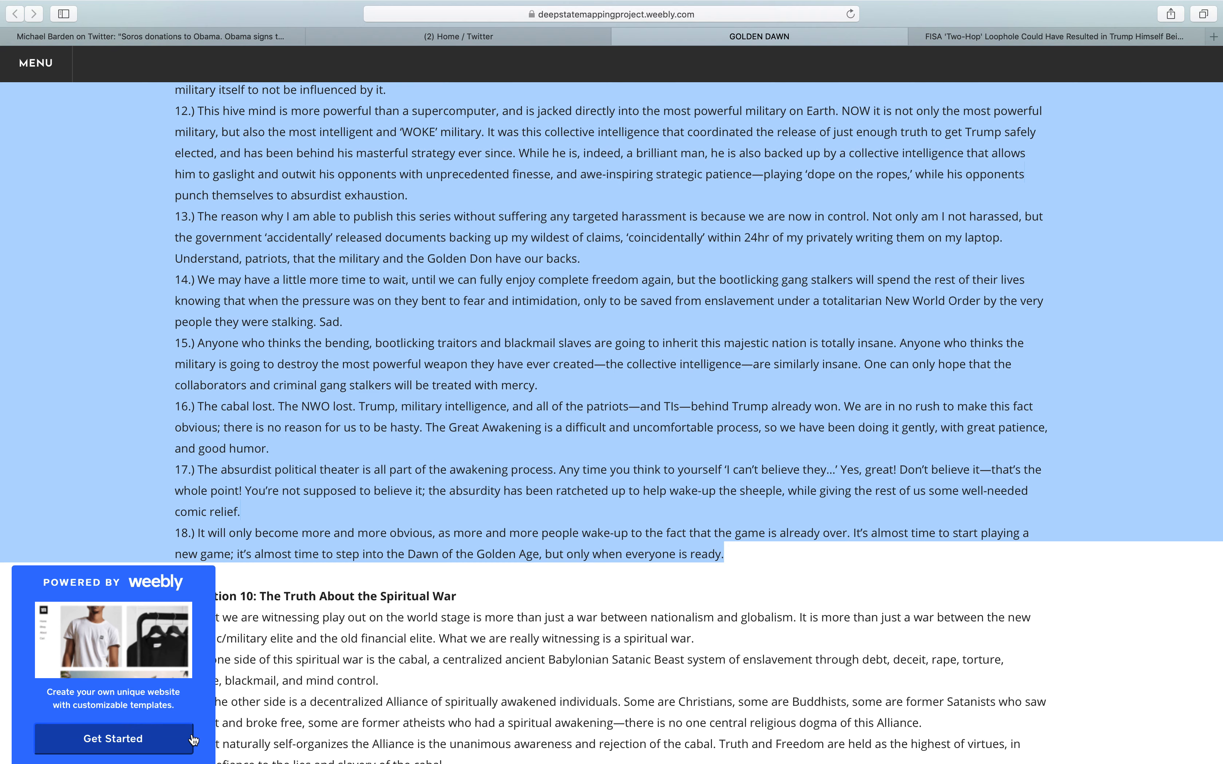
pyautogui.scroll(3)
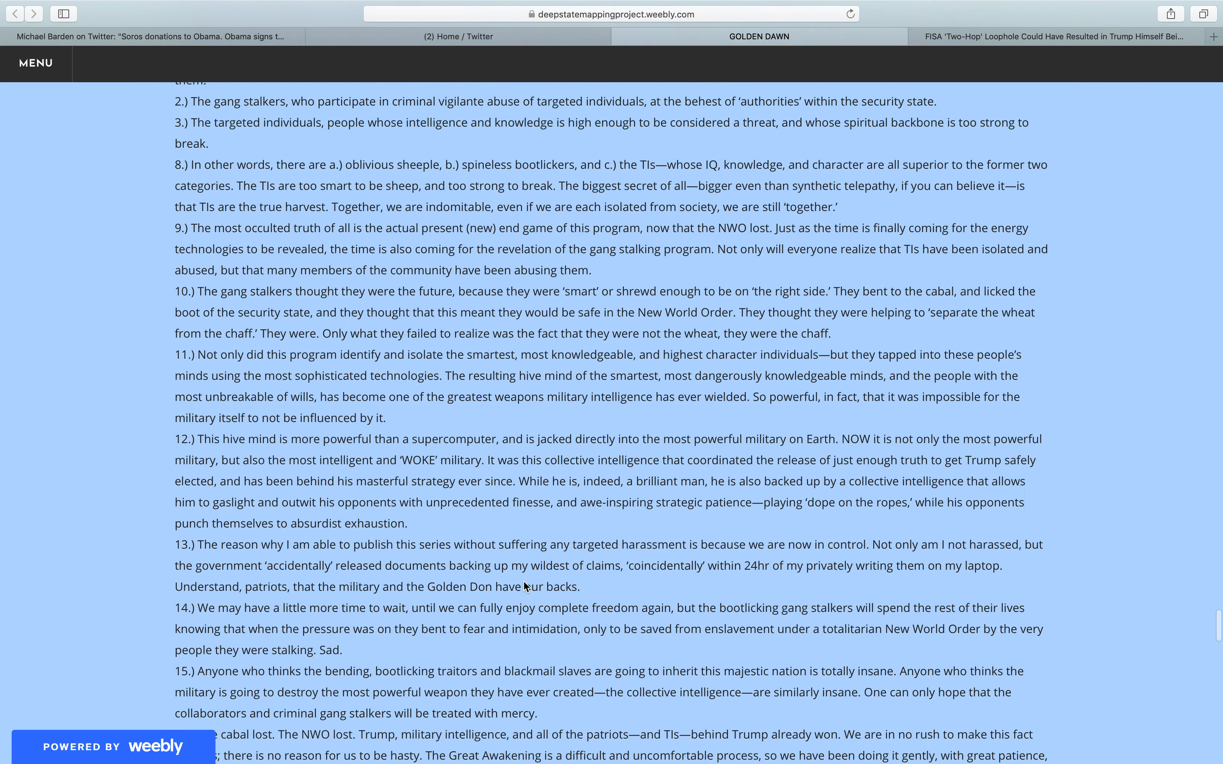
pyautogui.scroll(3)
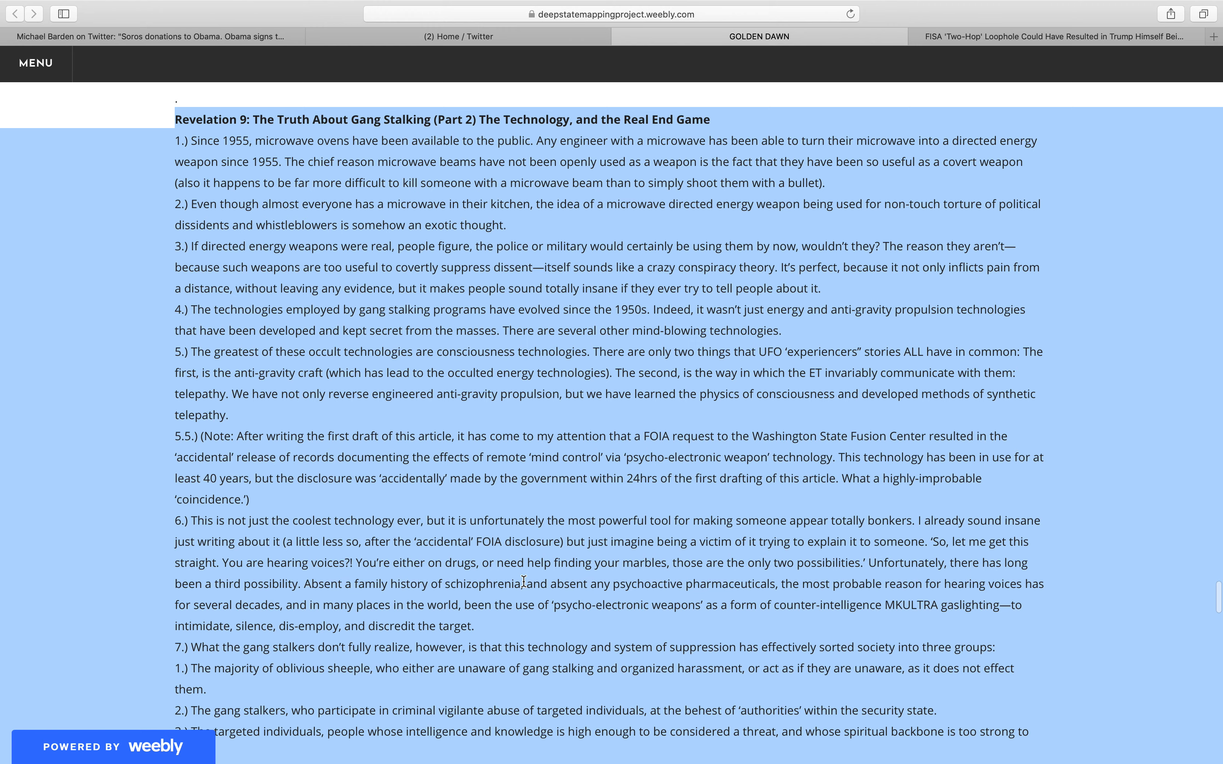
pyautogui.scroll(-3)
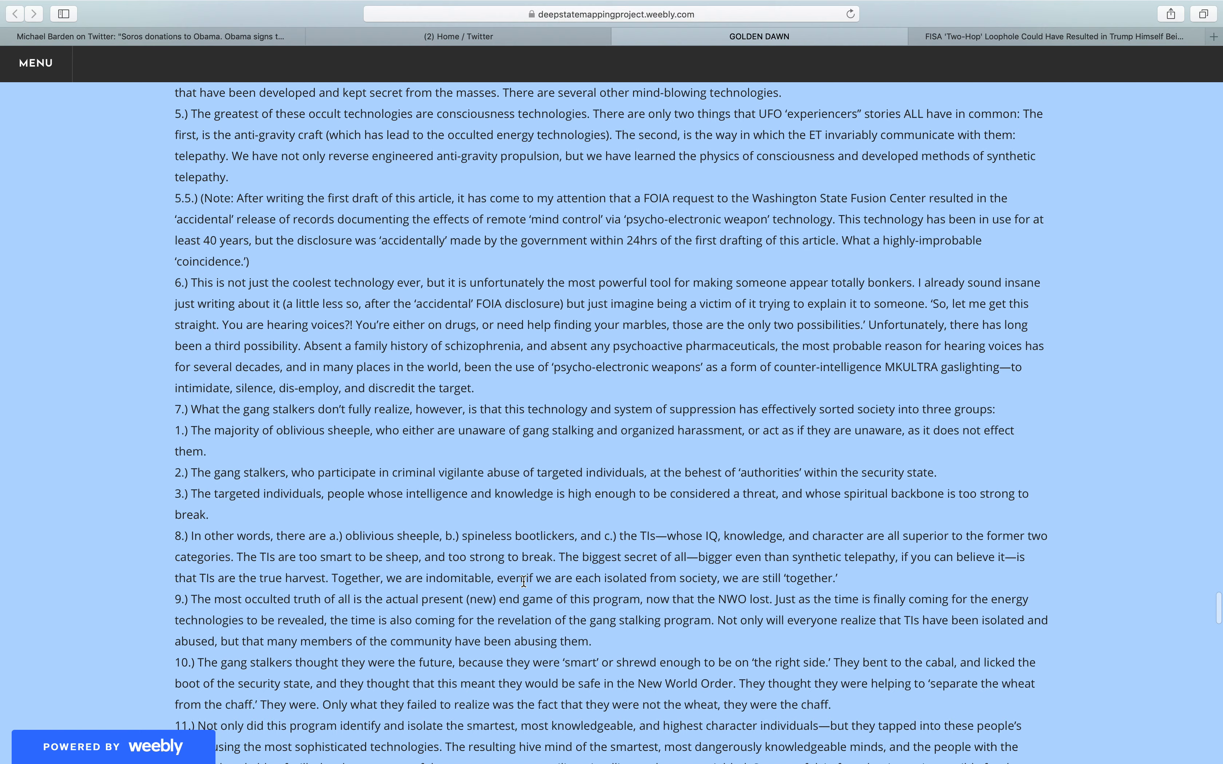
pyautogui.scroll(-3)
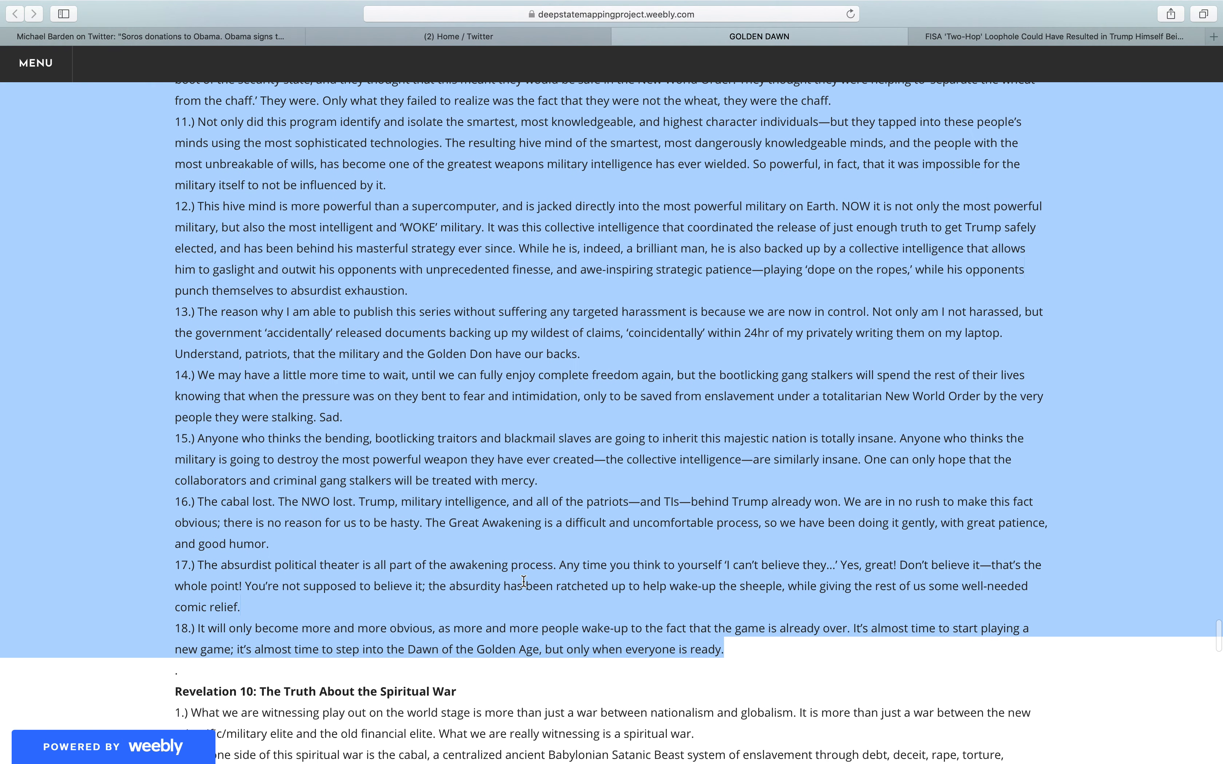
pyautogui.scroll(-3)
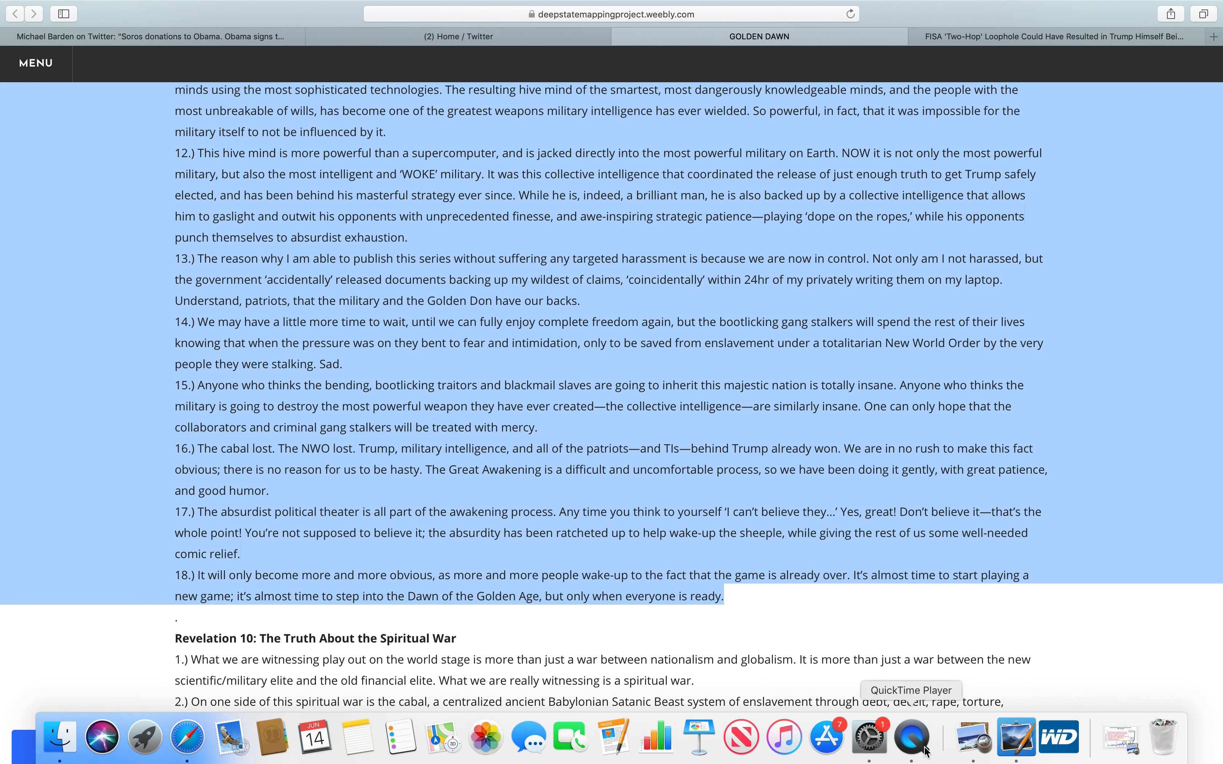
pyautogui.moveTo(923, 751)
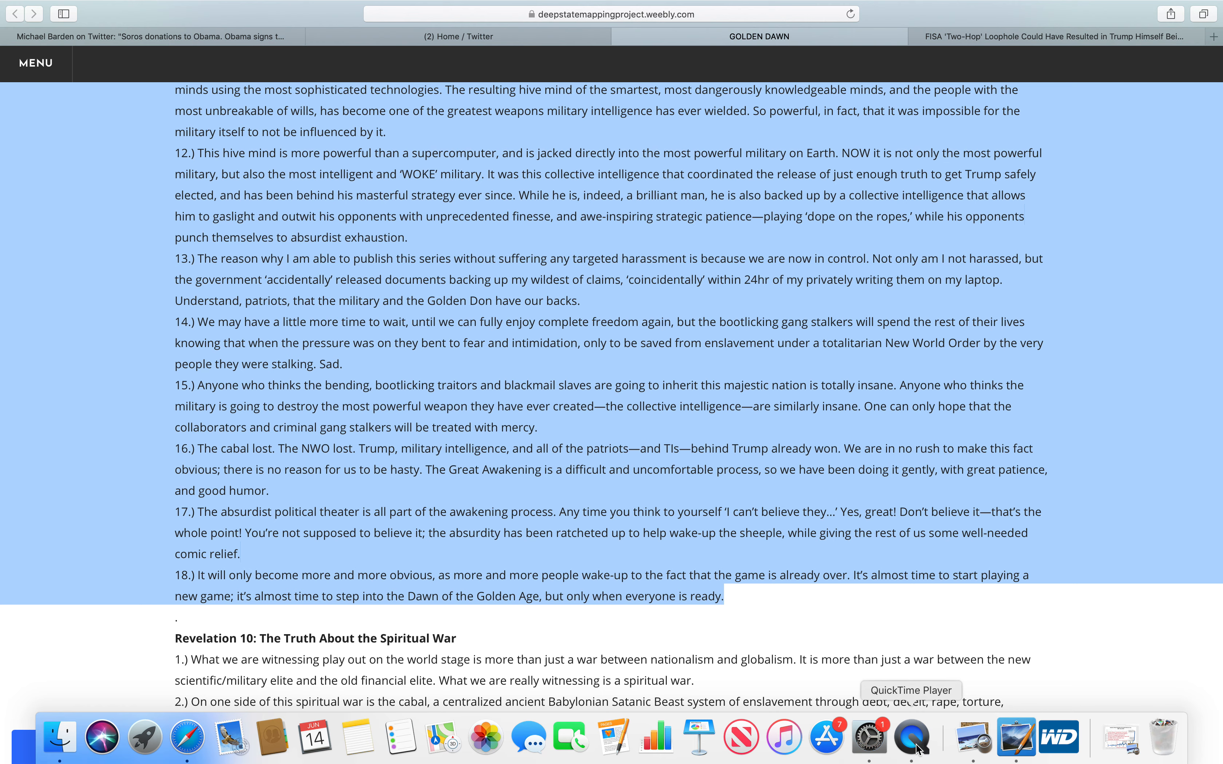